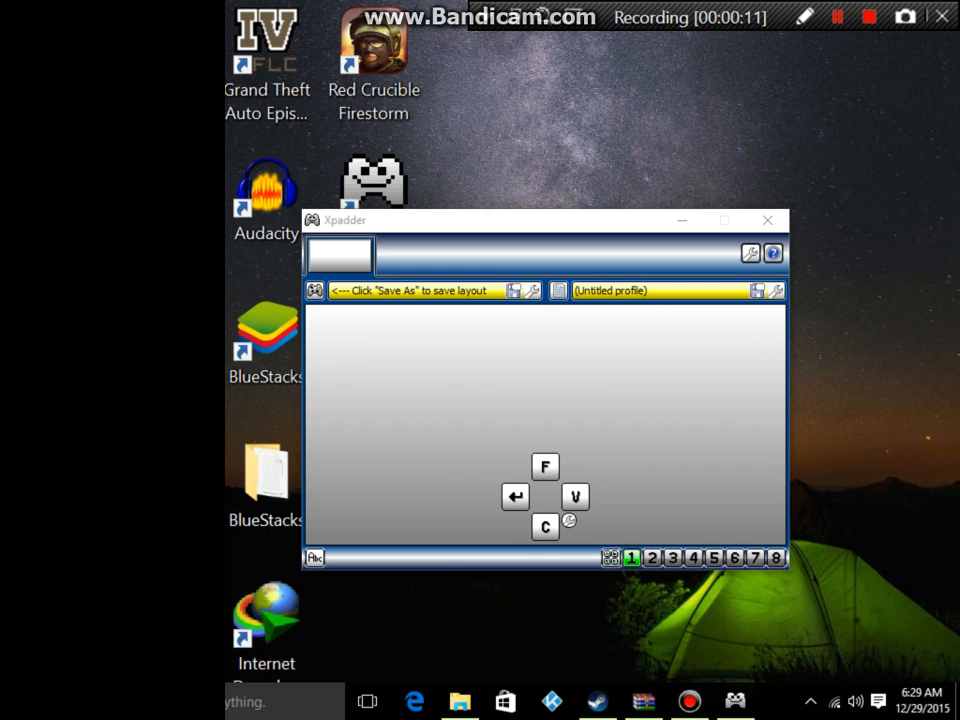
Step: Close Xpadder, relaunch it from the desktop shortcut, and close it again leaving the desktop
{"action": "left_click", "coordinate": [768, 220]}
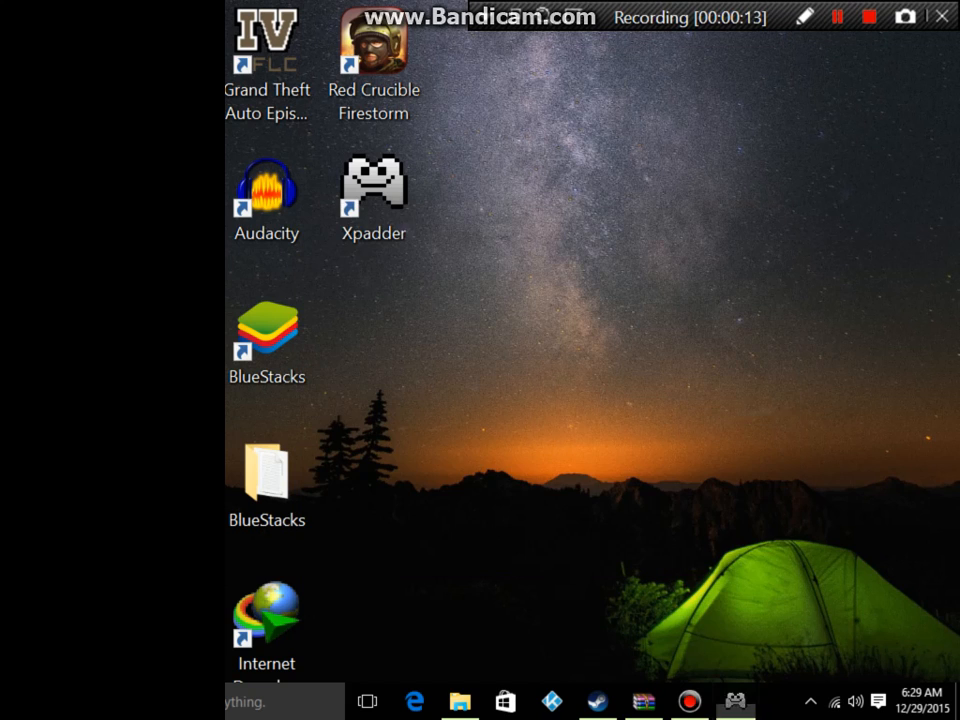
{"action": "double_click", "coordinate": [372, 184]}
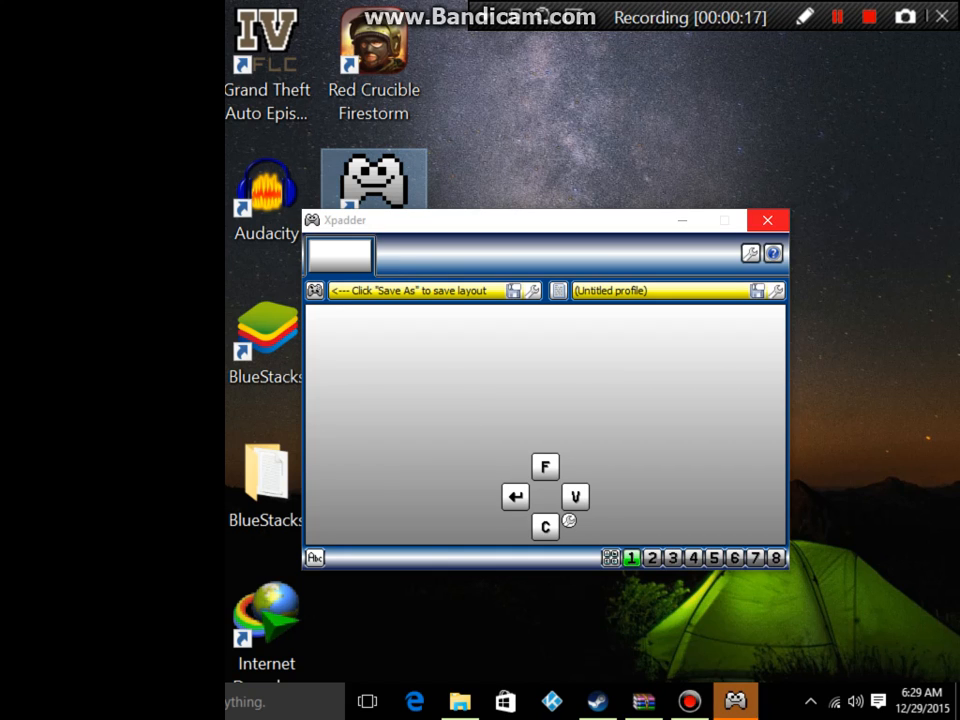
{"action": "left_click", "coordinate": [768, 220]}
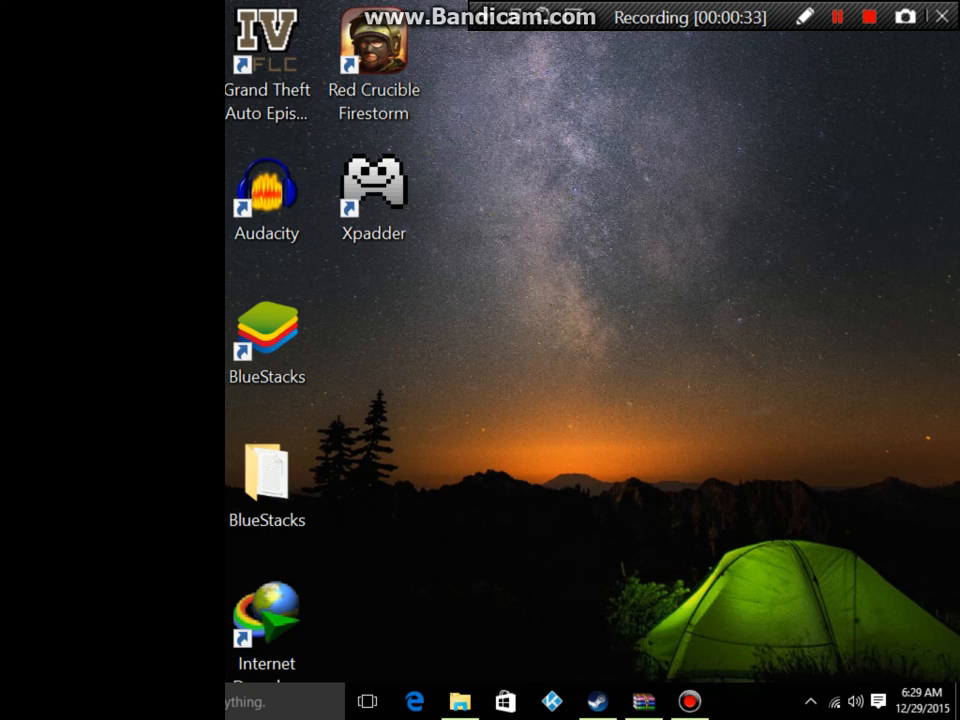
{"action": "left_click", "coordinate": [372, 190]}
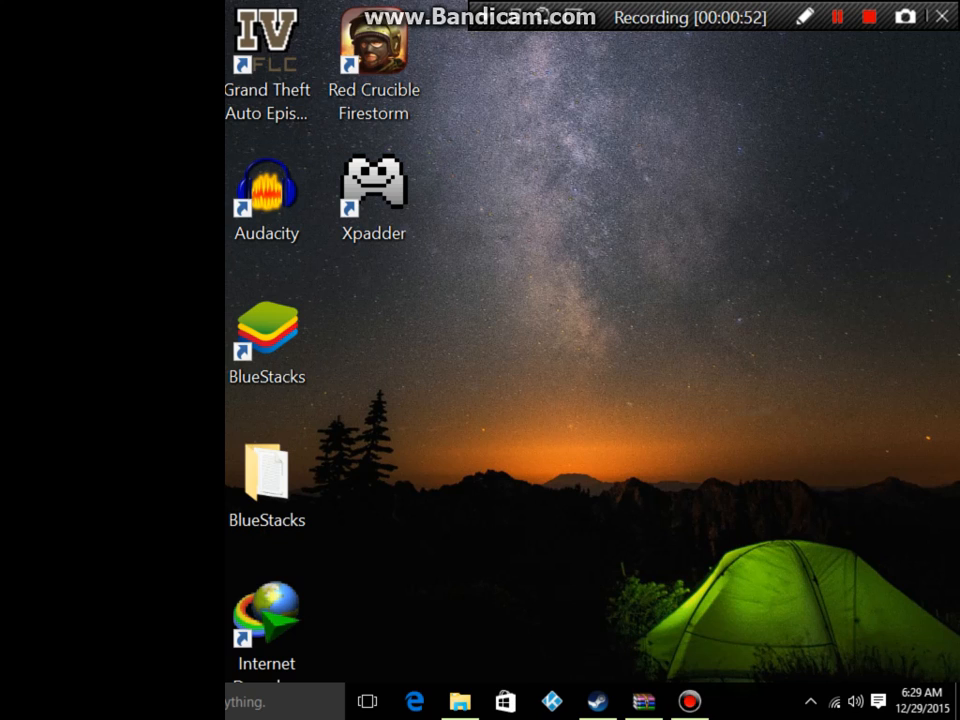
{"action": "left_click", "coordinate": [372, 184]}
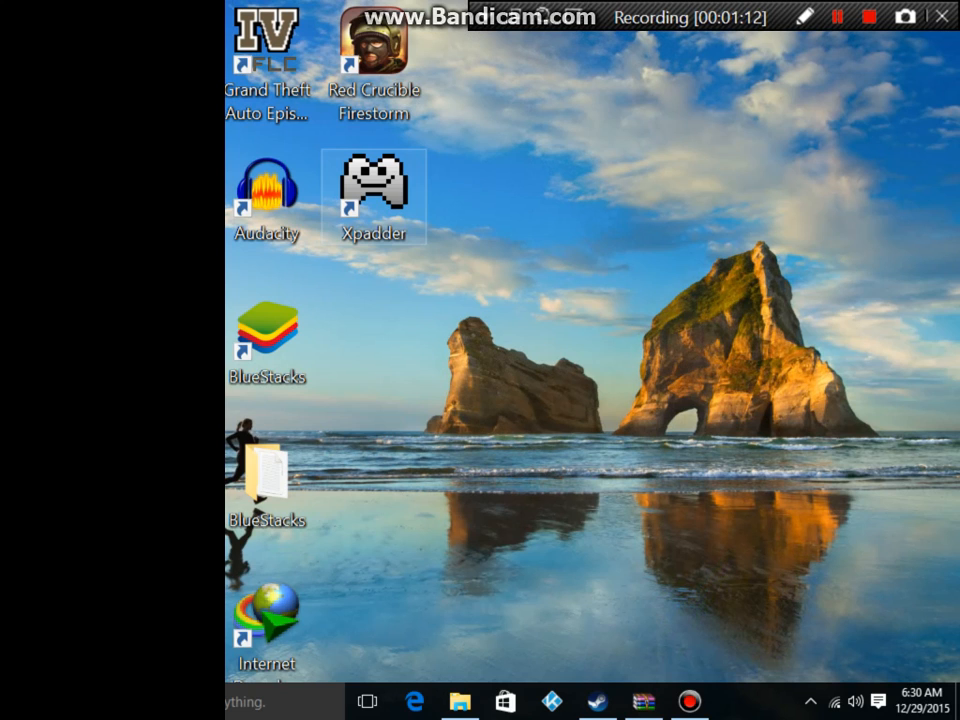
Step: Launch Xpadder from its desktop icon with the untitled profile
{"action": "double_click", "coordinate": [372, 190]}
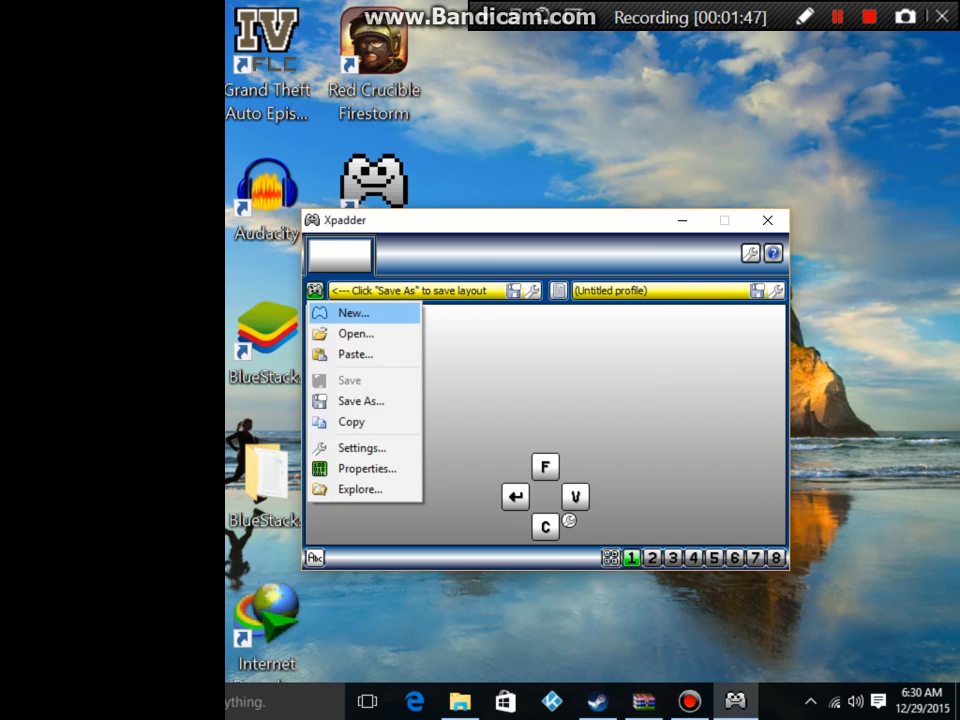
Step: Start a new controller layout and detect Stick 1 on the X and inverted Y axes
{"action": "left_click", "coordinate": [352, 312]}
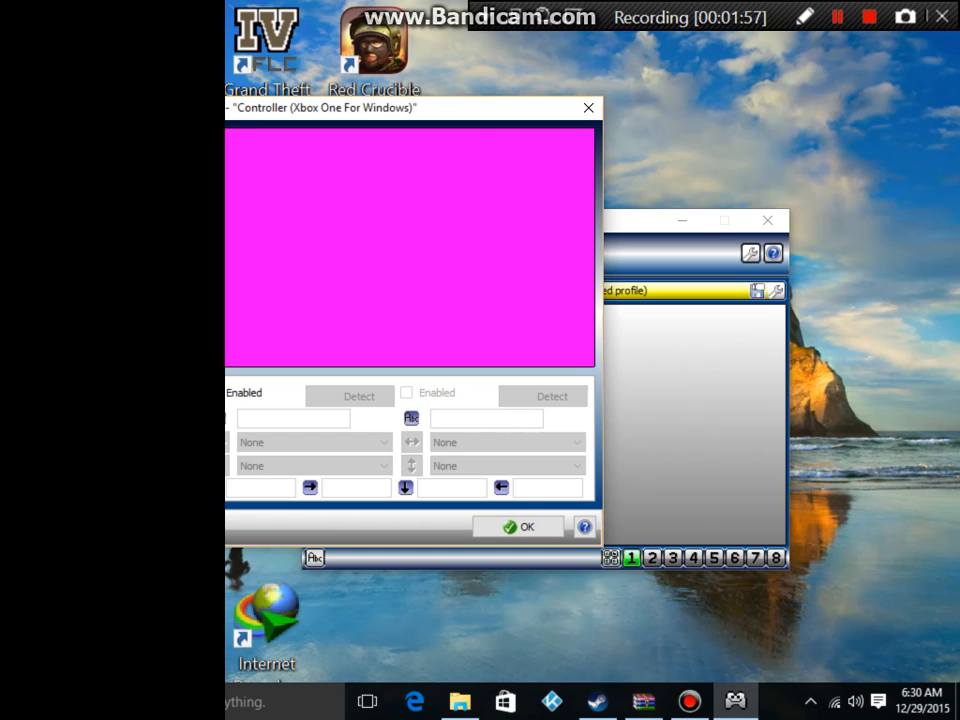
{"action": "left_click", "coordinate": [358, 396]}
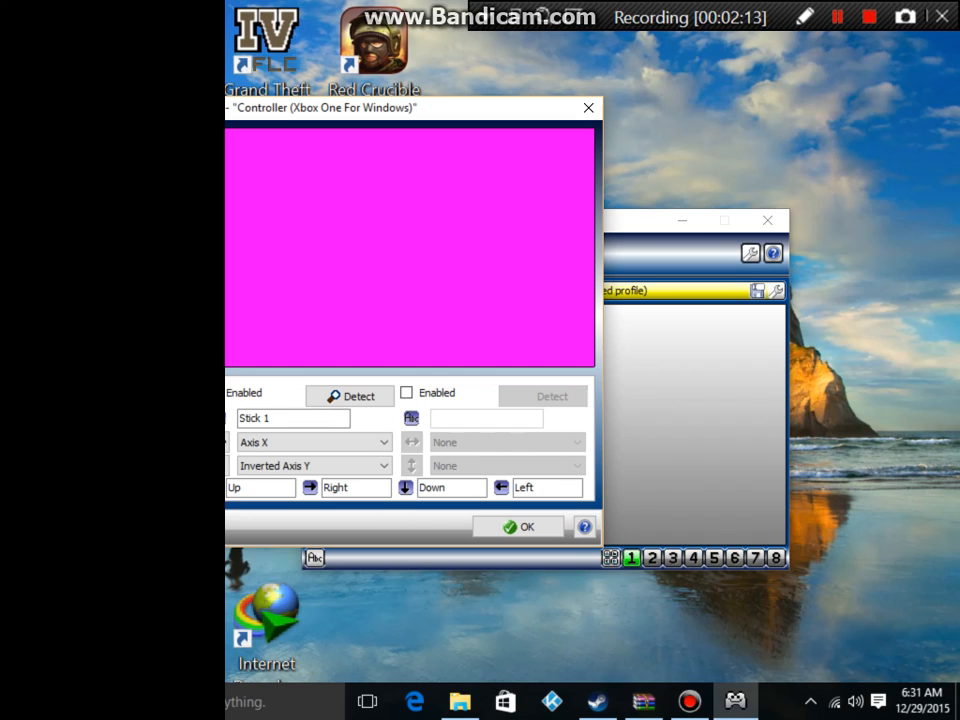
{"action": "left_click", "coordinate": [540, 396]}
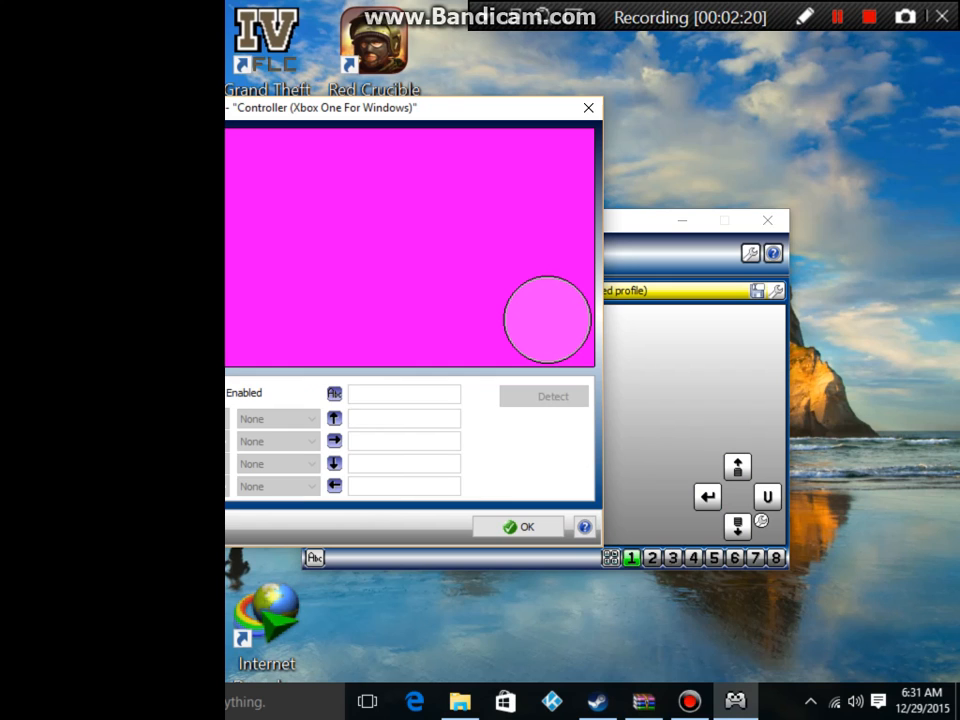
Step: Enable the D-pad and detect the left and right triggers in the layout
{"action": "left_click", "coordinate": [552, 396]}
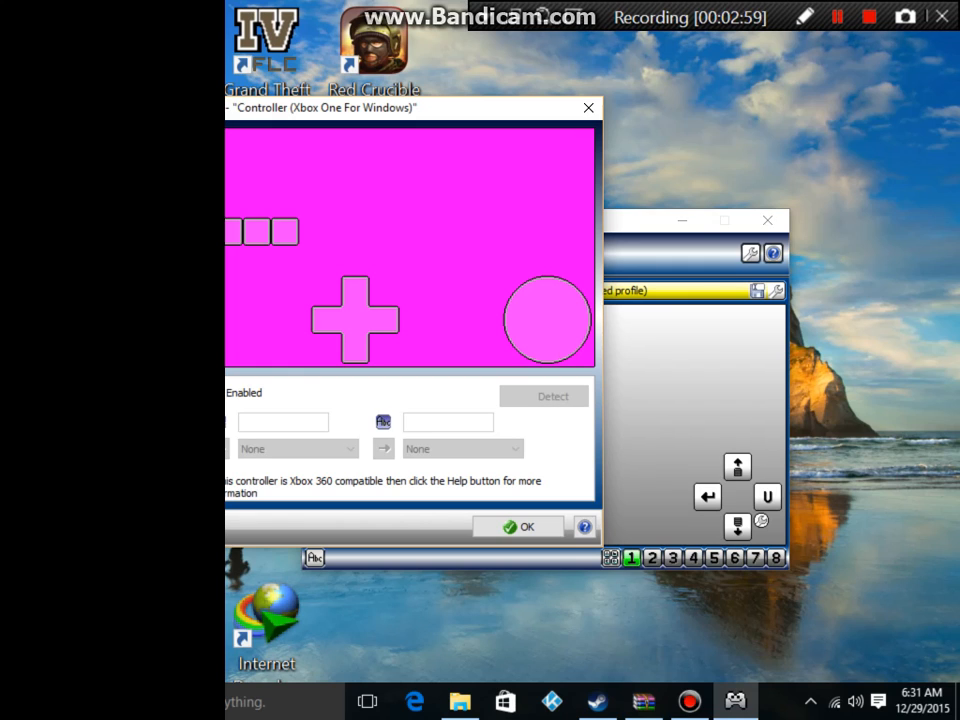
{"action": "left_click", "coordinate": [544, 396]}
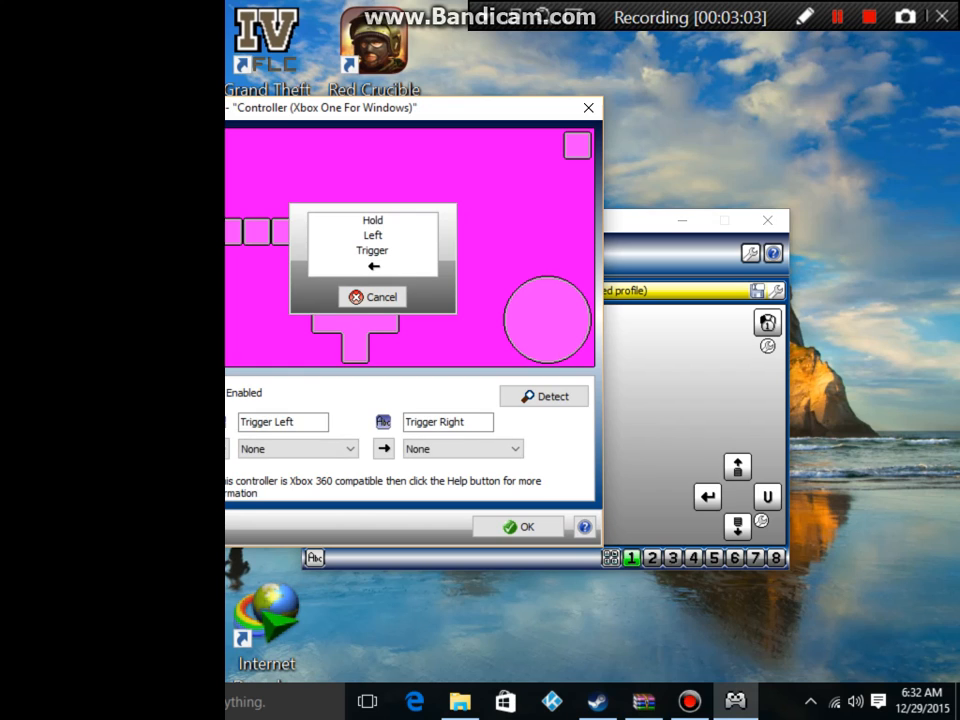
{"action": "left_click", "coordinate": [380, 296]}
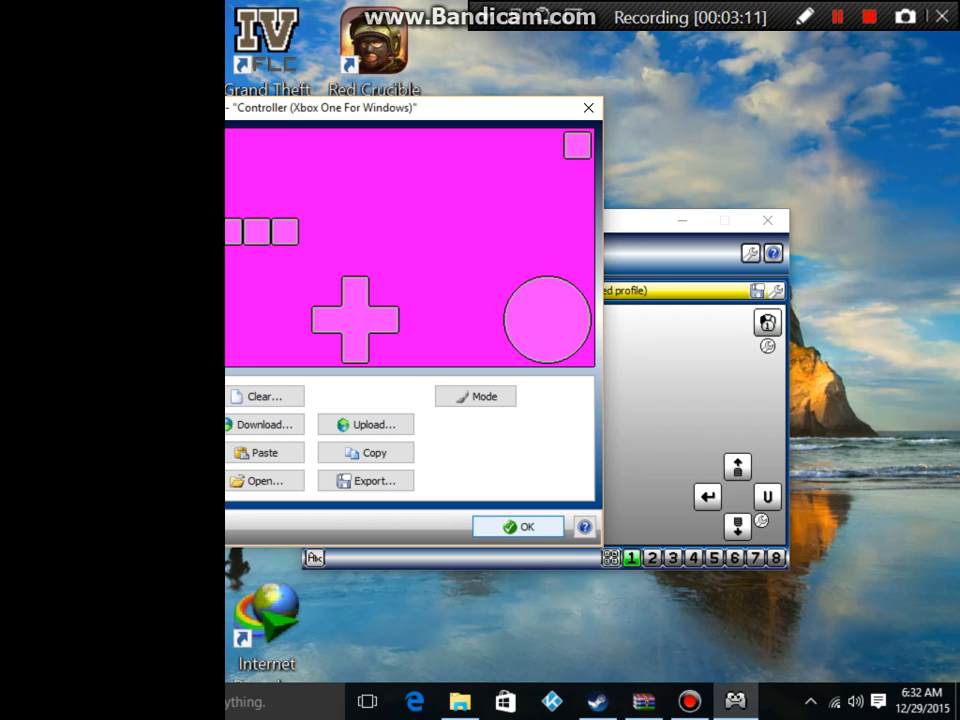
Step: Confirm the controller layout with OK and switch the profile to key set 2
{"action": "left_click", "coordinate": [516, 528]}
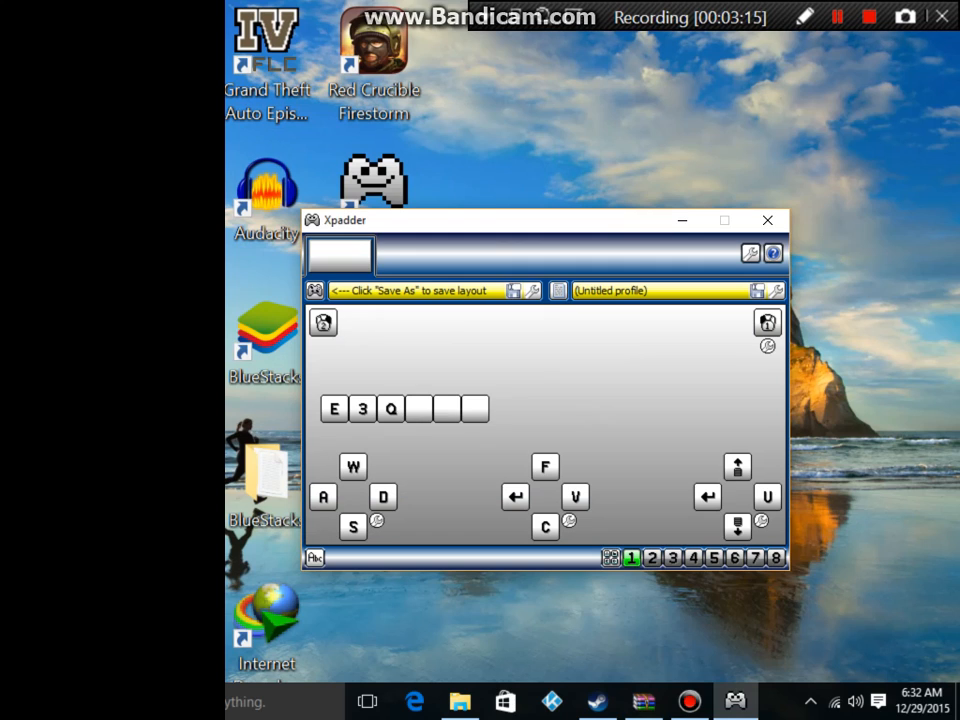
{"action": "left_click", "coordinate": [652, 556]}
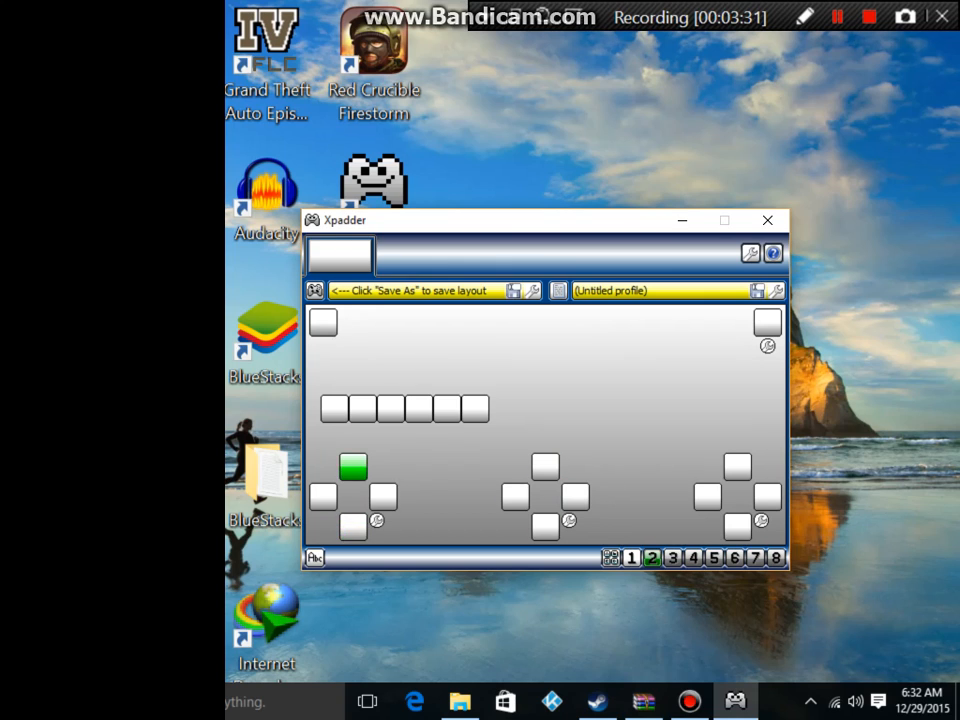
{"action": "left_click", "coordinate": [352, 466]}
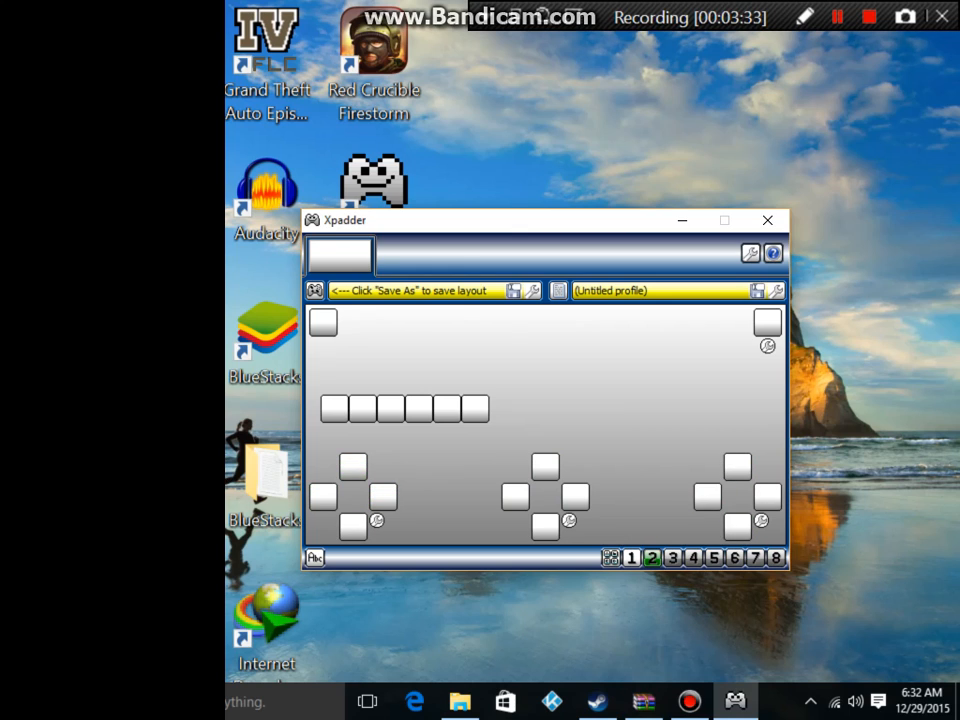
{"action": "left_click", "coordinate": [544, 528]}
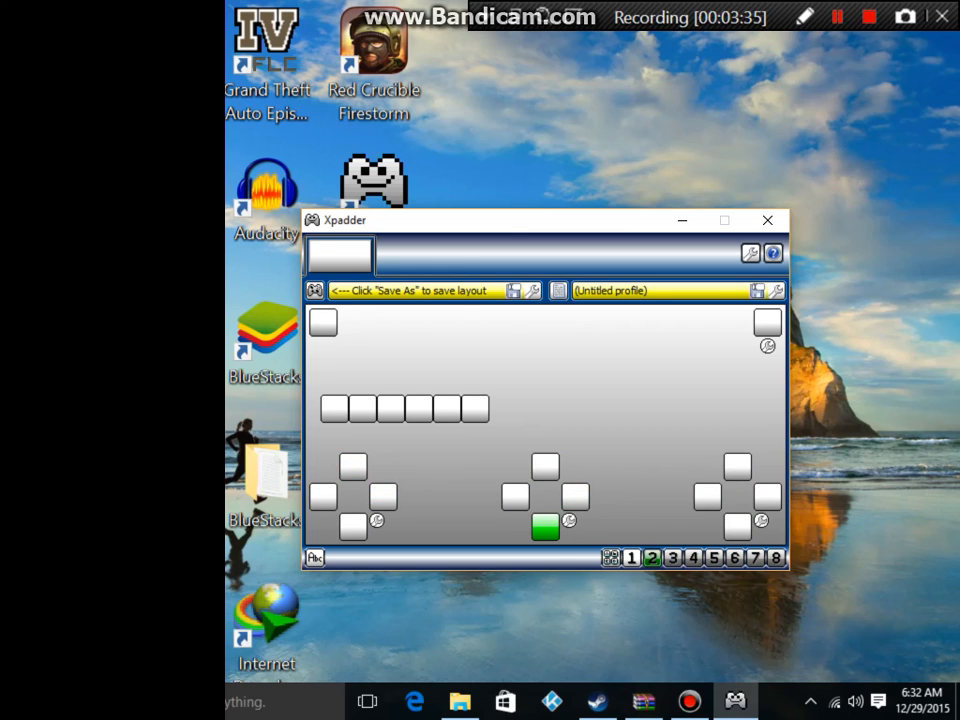
{"action": "left_click", "coordinate": [544, 528]}
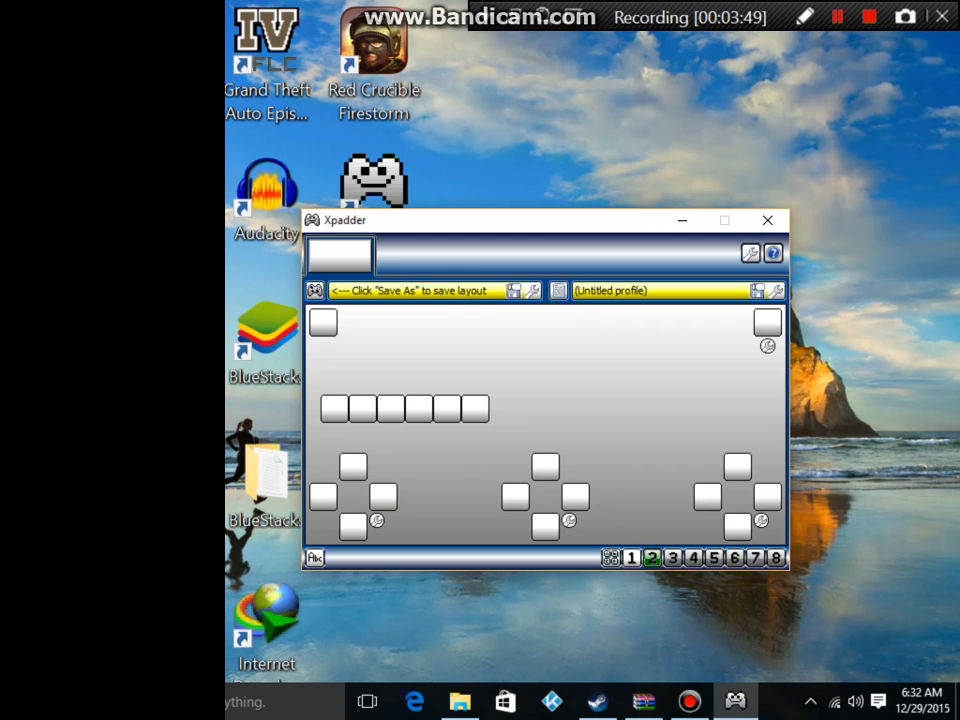
{"action": "left_click", "coordinate": [768, 322]}
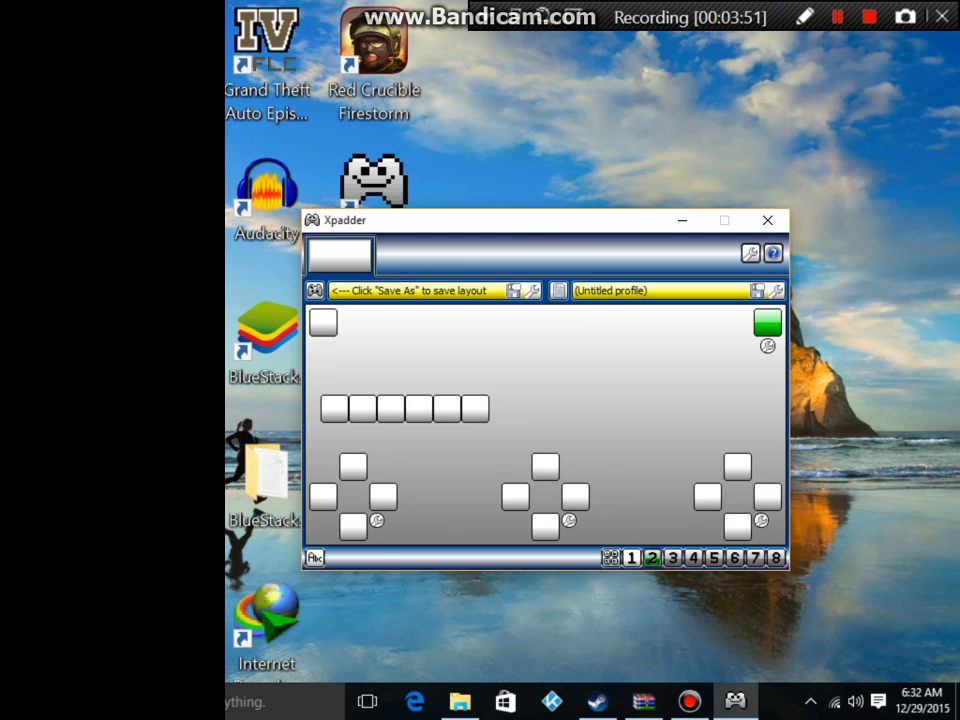
{"action": "left_click", "coordinate": [768, 322]}
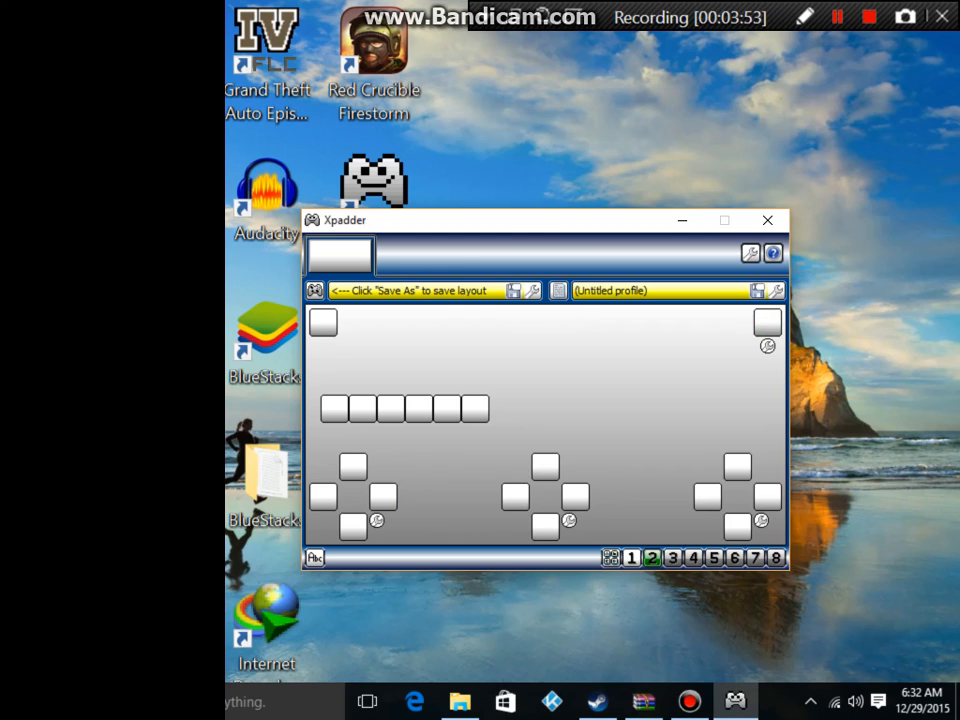
{"action": "left_click", "coordinate": [768, 322]}
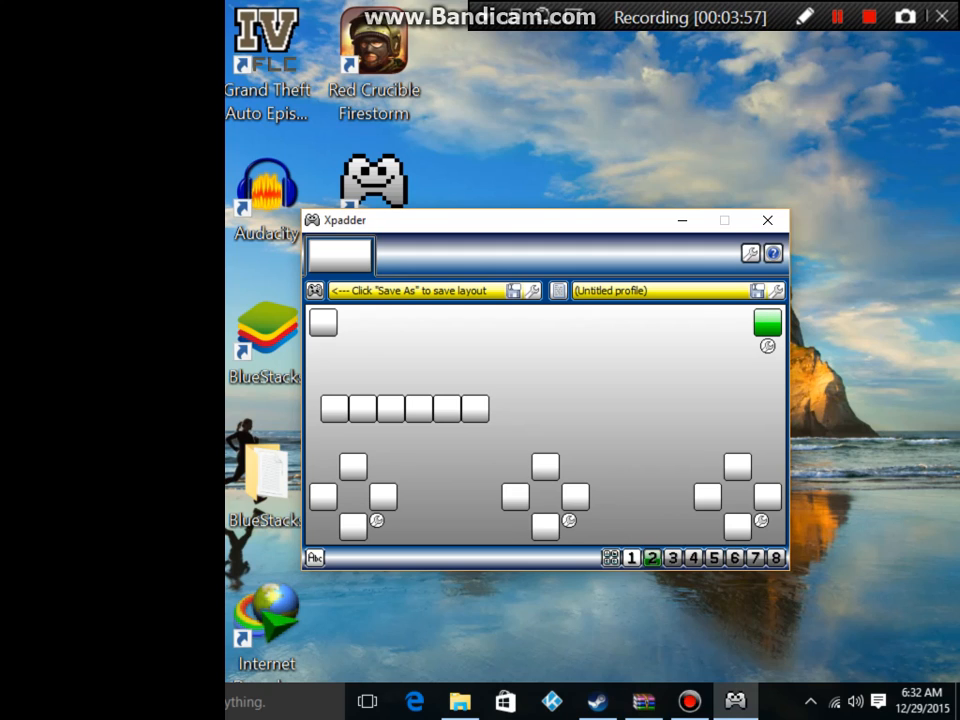
{"action": "left_click", "coordinate": [766, 322]}
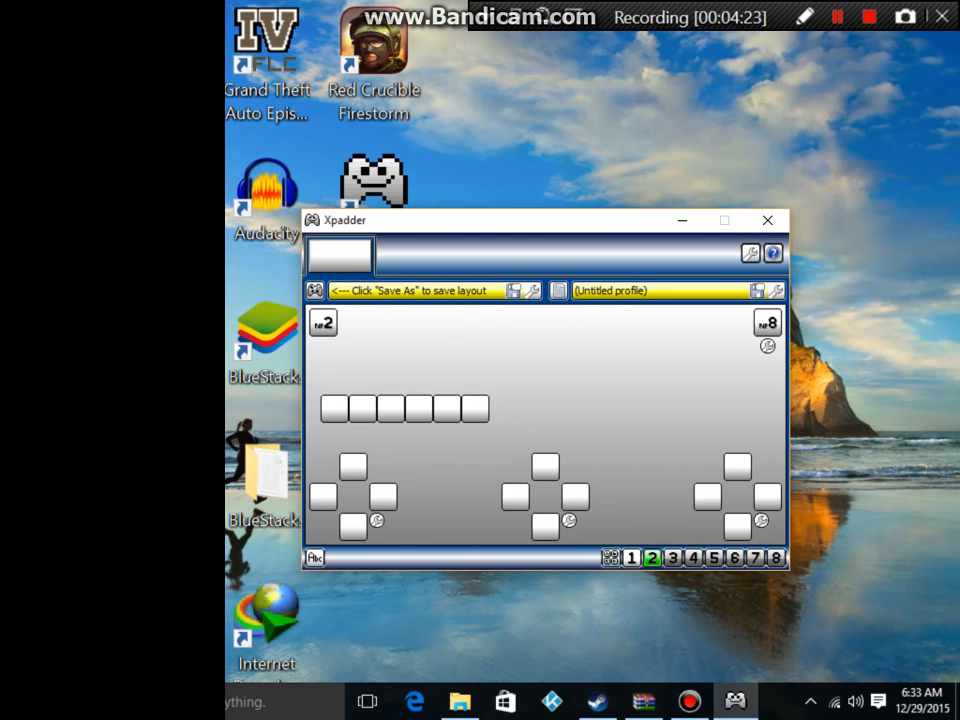
Step: Assign keys 4 and 6 to the left stick's left and right directions, then a key to a D-pad direction
{"action": "left_click", "coordinate": [352, 468]}
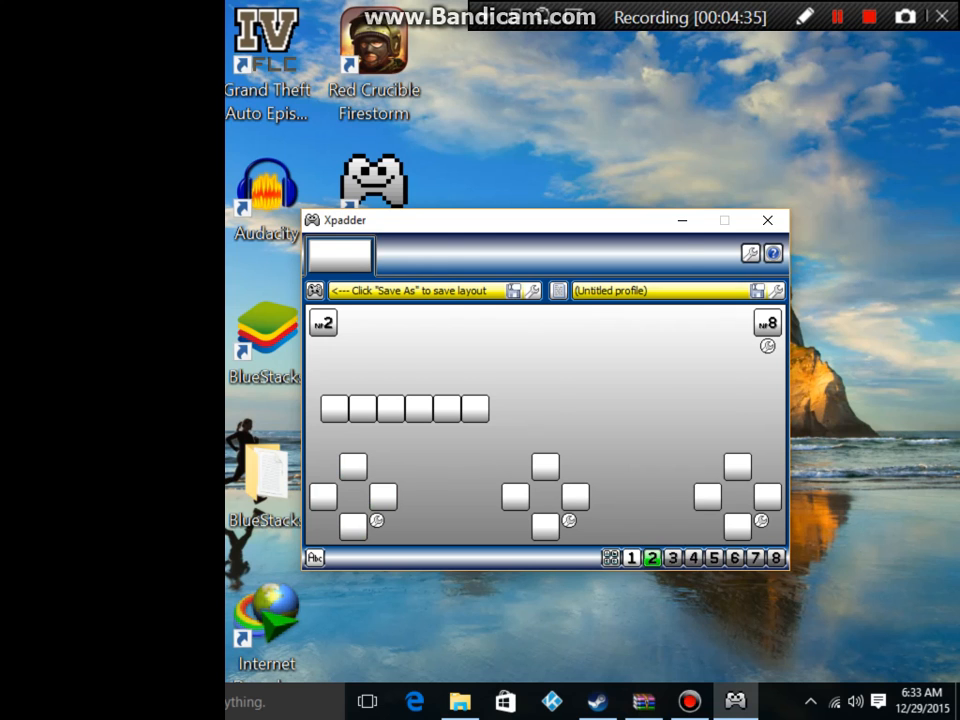
{"action": "left_click", "coordinate": [384, 496]}
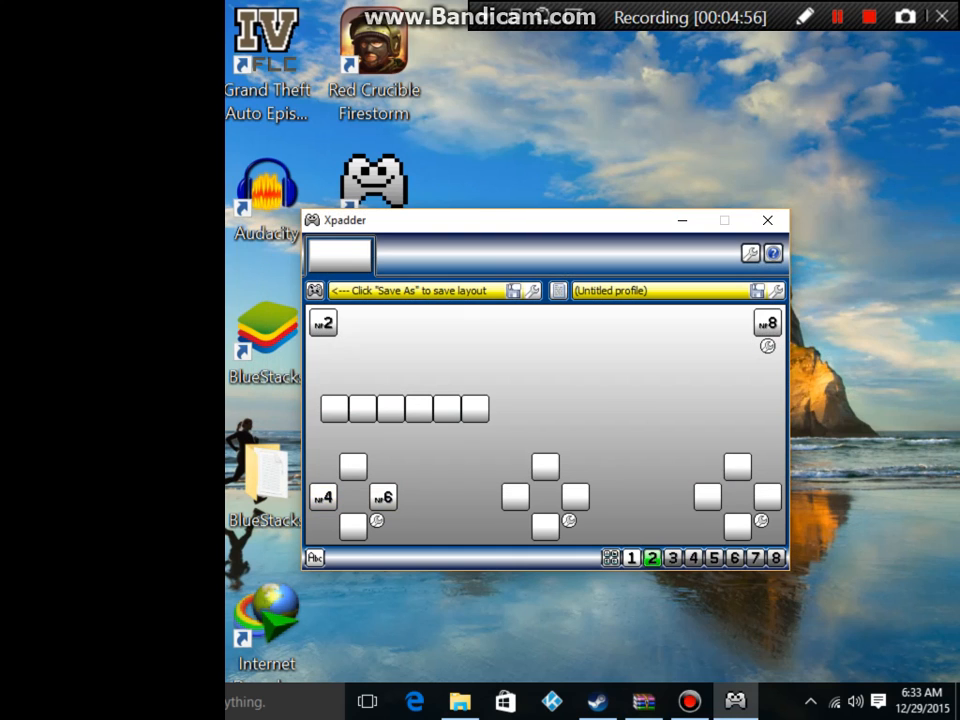
{"action": "left_click", "coordinate": [322, 496]}
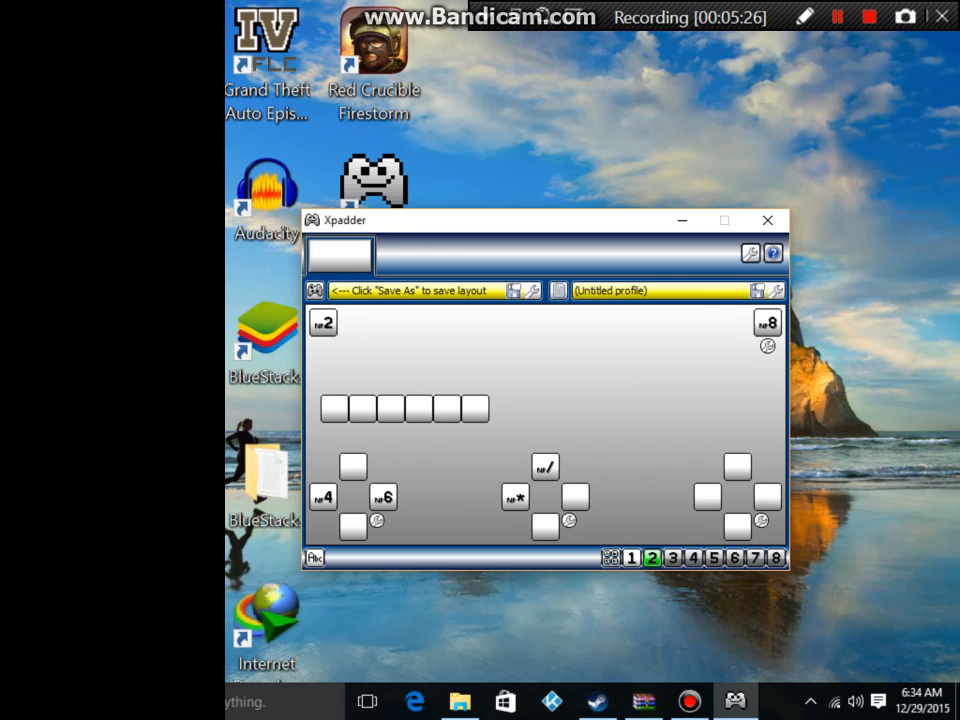
Step: Drag the Xpadder window off to the side of the desktop
{"action": "left_click_drag", "start_coordinate": [544, 220], "coordinate": [404, 192]}
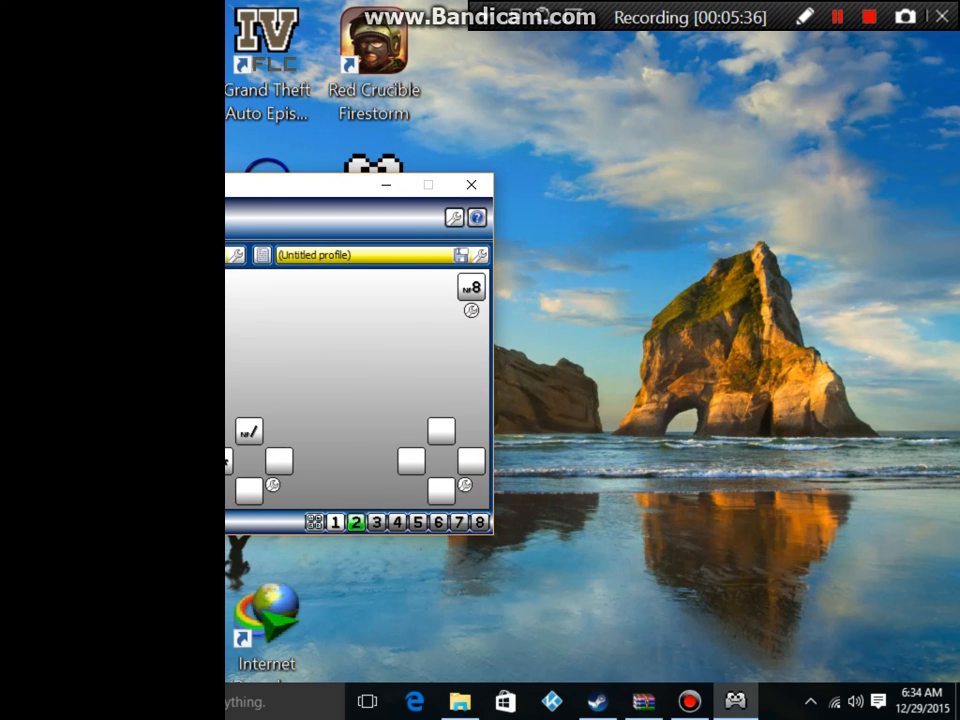
Step: Move the Explorer window and scroll the OMSI 2 folder down to the Omsi application
{"action": "left_click_drag", "start_coordinate": [356, 184], "coordinate": [716, 244]}
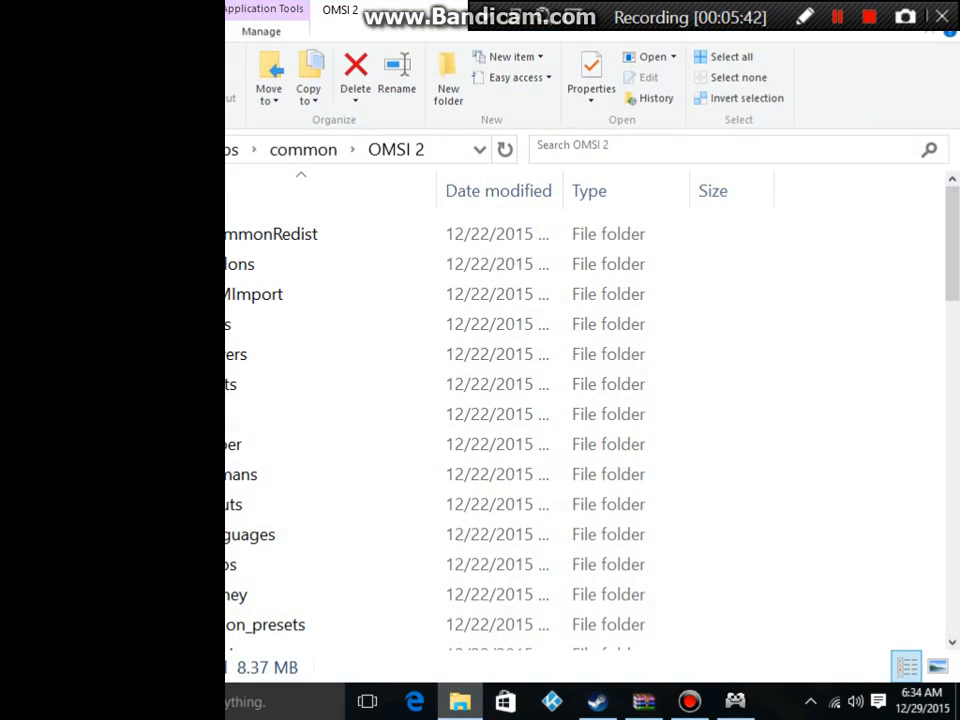
{"action": "scroll", "scroll_direction": "down", "scroll_amount": 3}
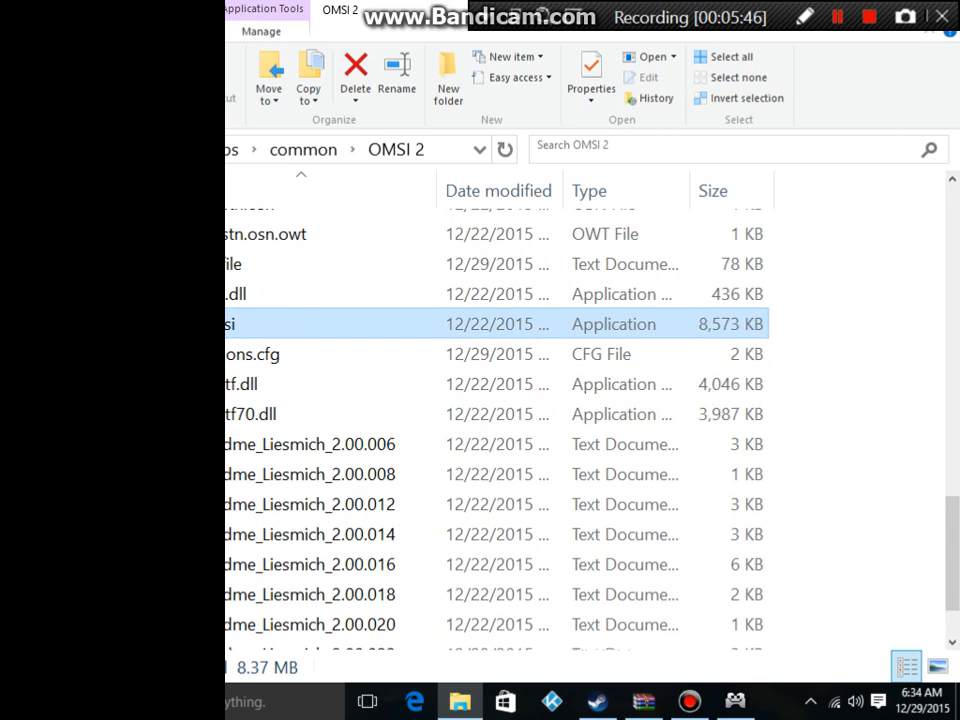
{"action": "mouse_move", "coordinate": [236, 292]}
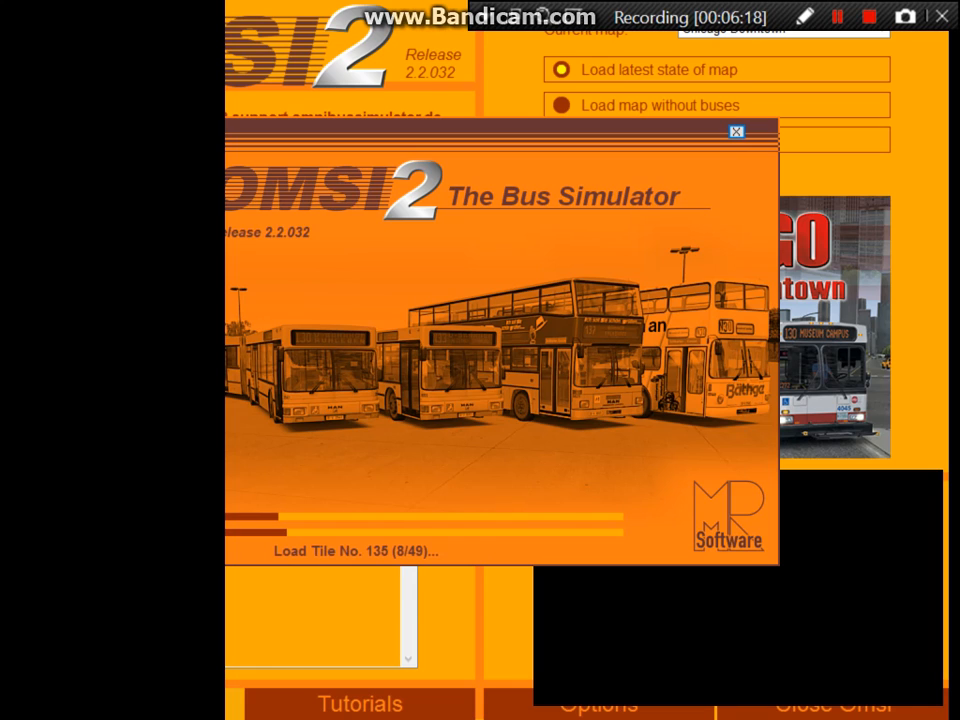
Step: Dismiss the window controls while the OMSI 2 map finishes loading into the game view
{"action": "left_click", "coordinate": [904, 16]}
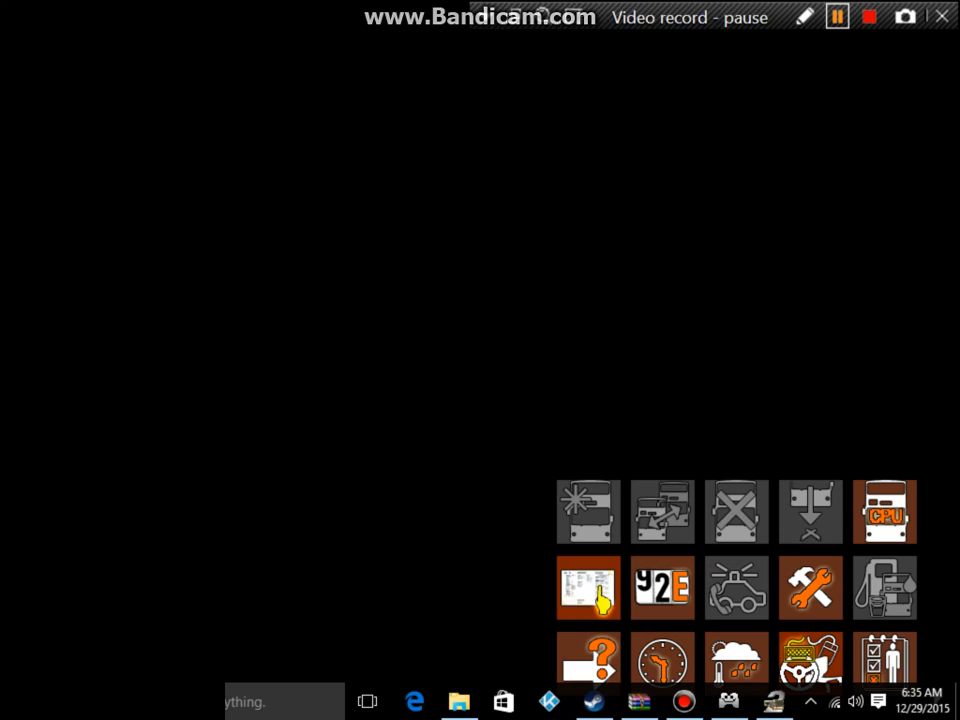
{"action": "left_click", "coordinate": [836, 16]}
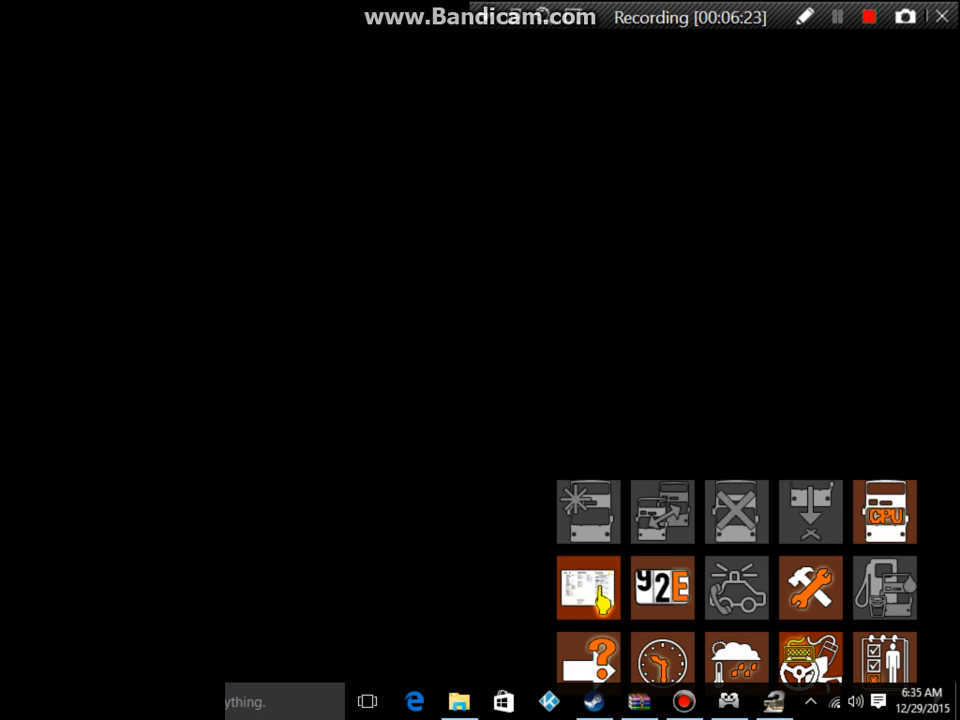